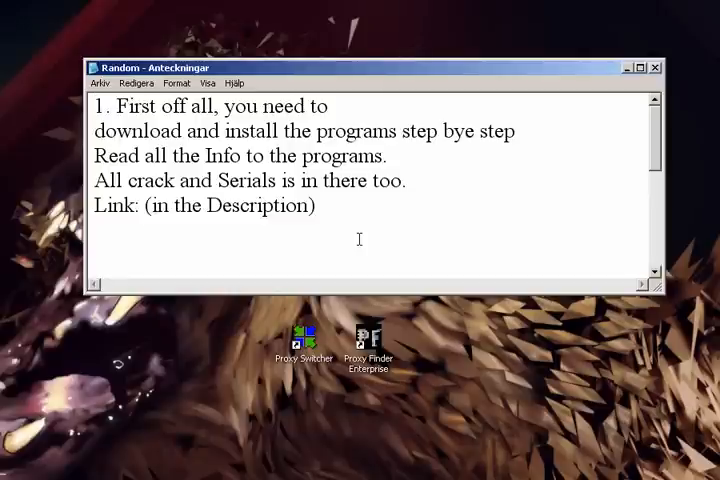
# - Move from the Random setup note in Notepad to Proxy Finder Enterprise's finished proxy search
pyautogui.click(655, 67)
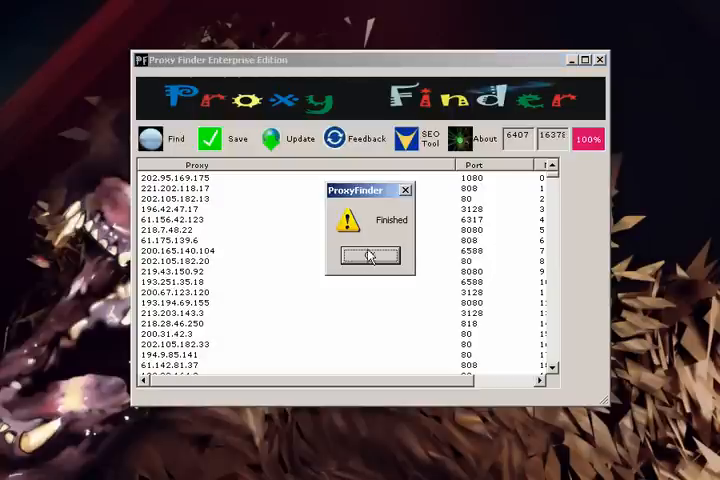
# - Dismiss the Finished message and save the found proxy list as the text file 'Proxy'
pyautogui.click(370, 257)
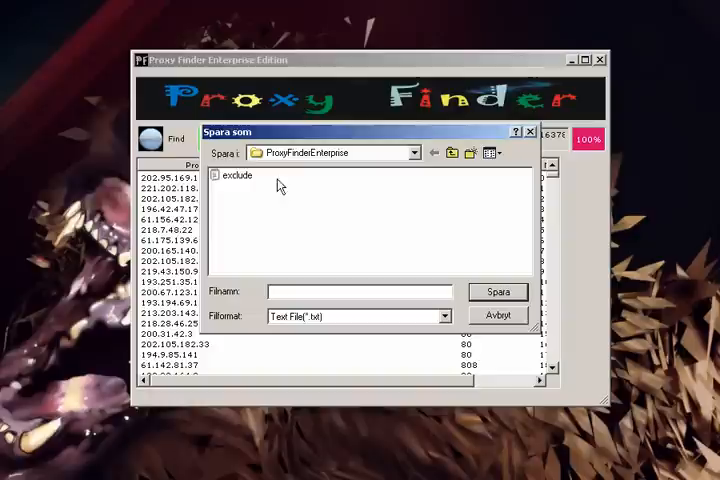
pyautogui.write('pfi')
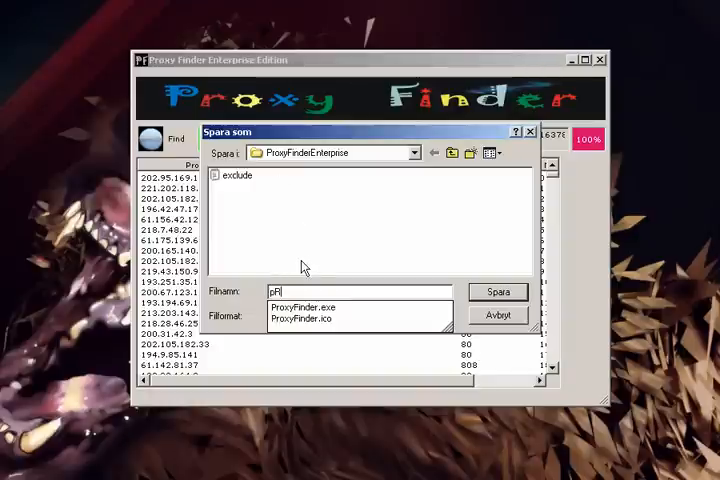
pyautogui.write('OXY')
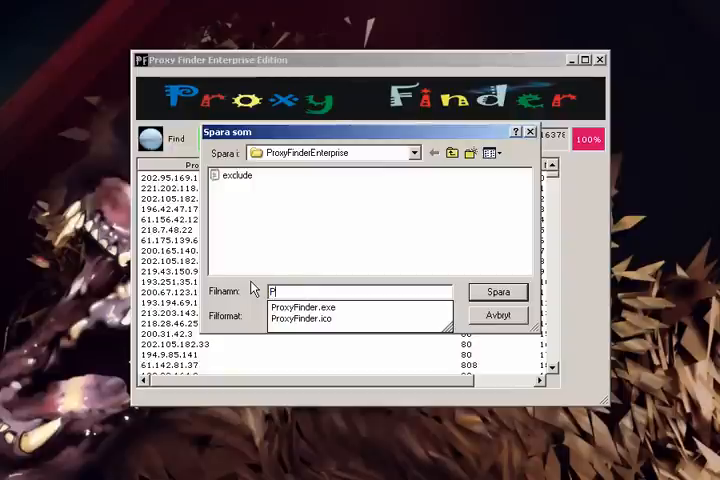
pyautogui.write('roxy')
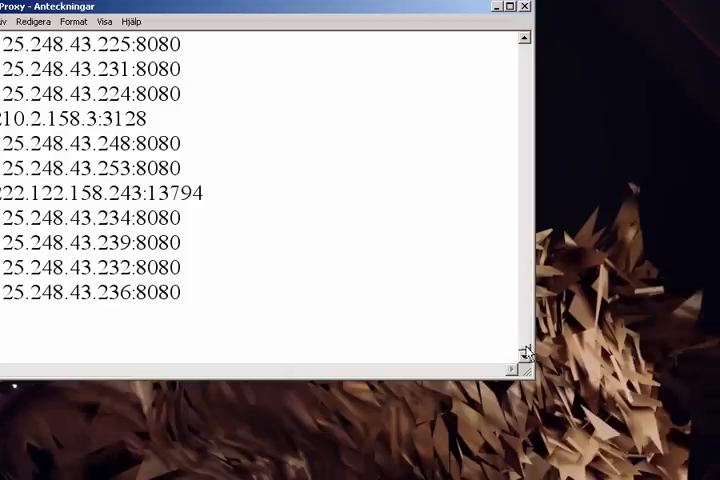
# - Scroll through the address:port lines in Proxy.txt, then close Notepad
pyautogui.scroll(-3)
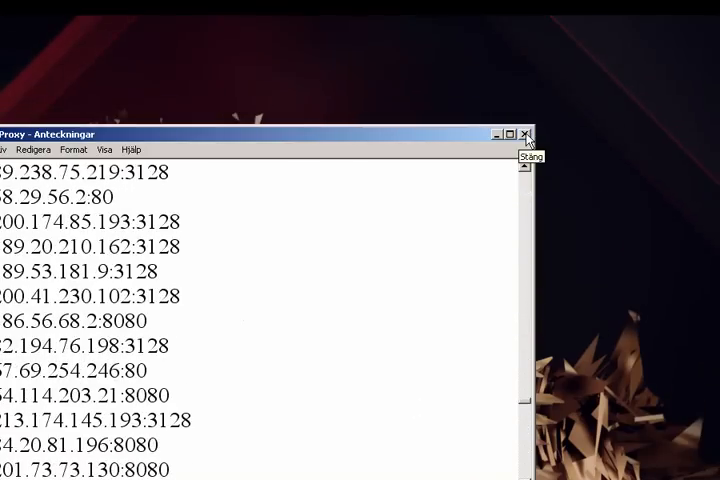
pyautogui.click(531, 132)
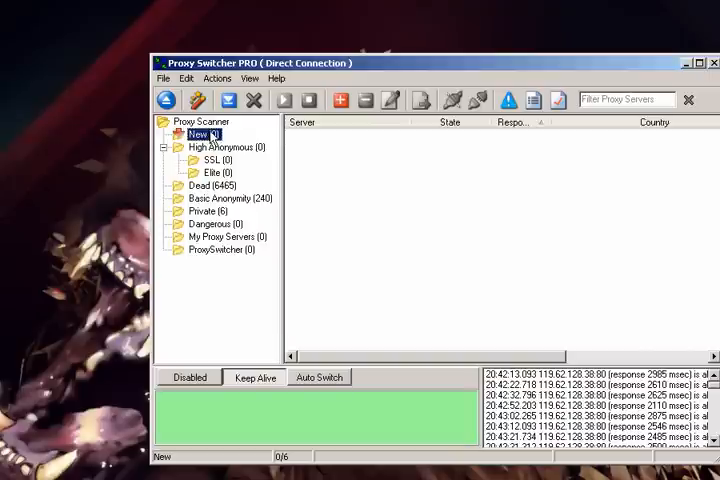
# - Import the Proxy text file with Import from text file, adding 6406 untested proxies
pyautogui.click(181, 126)
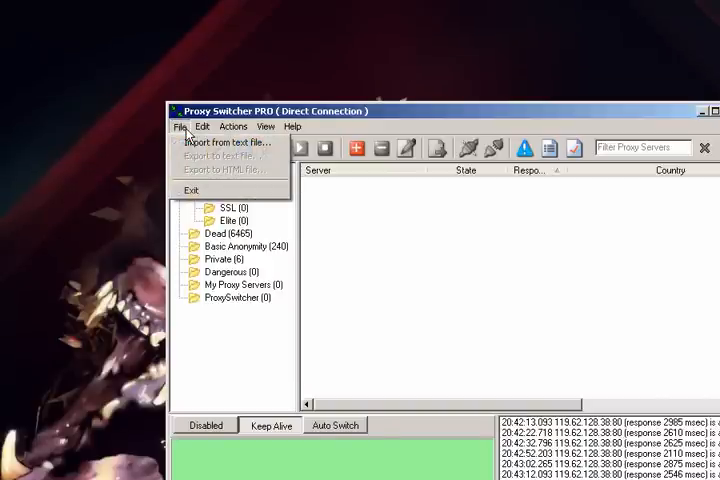
pyautogui.click(230, 142)
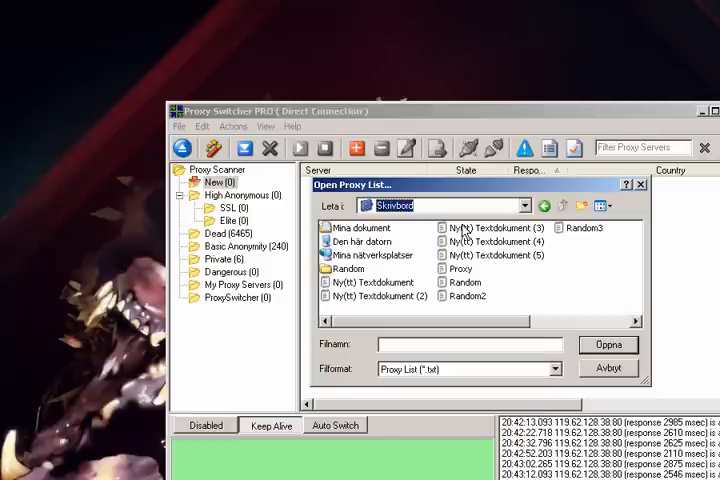
pyautogui.click(464, 268)
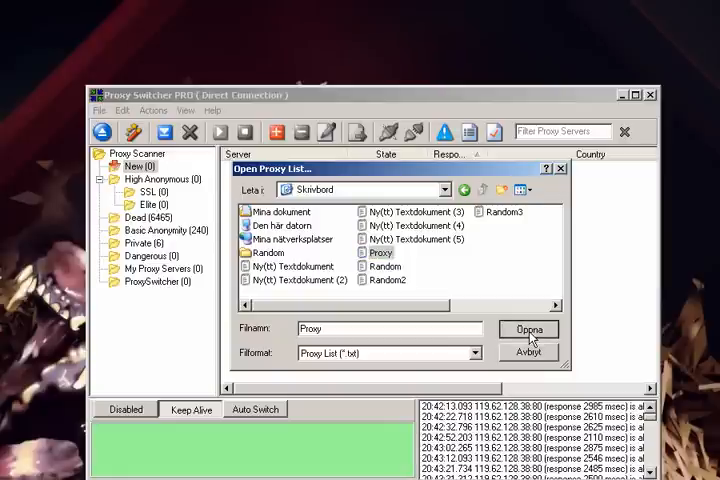
pyautogui.click(528, 352)
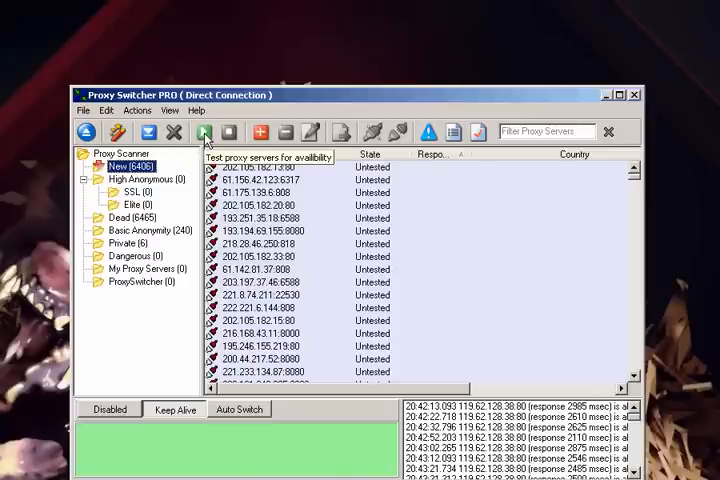
# - Start the availability test, keep anonymity tests enabled, and continue past the testing-server failure
pyautogui.click(206, 132)
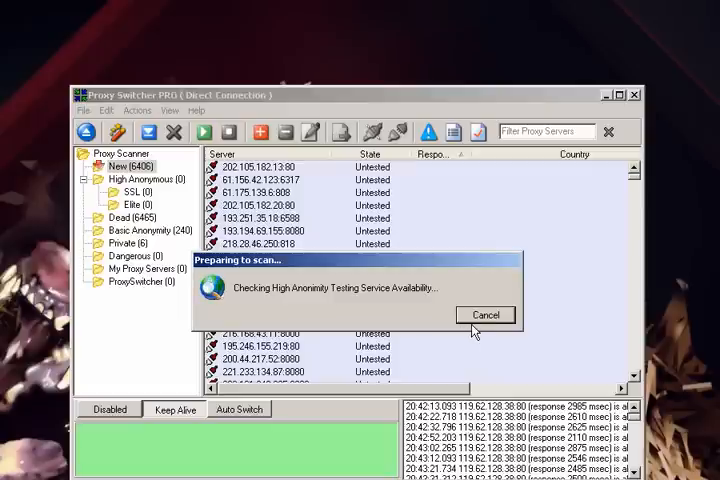
pyautogui.moveTo(470, 345)
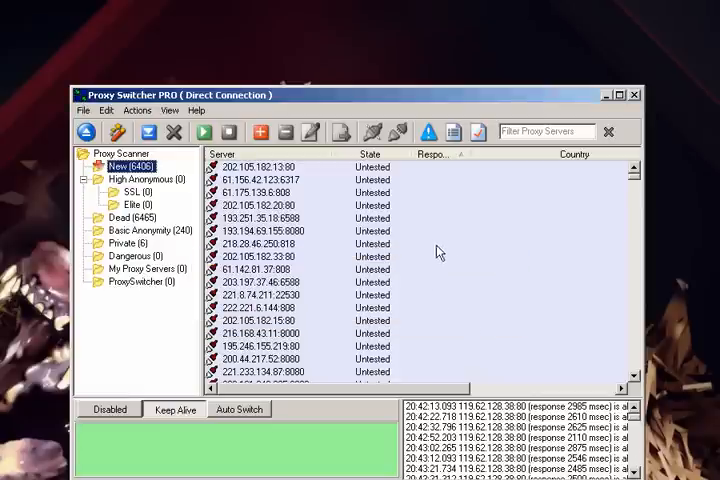
pyautogui.moveTo(210, 150)
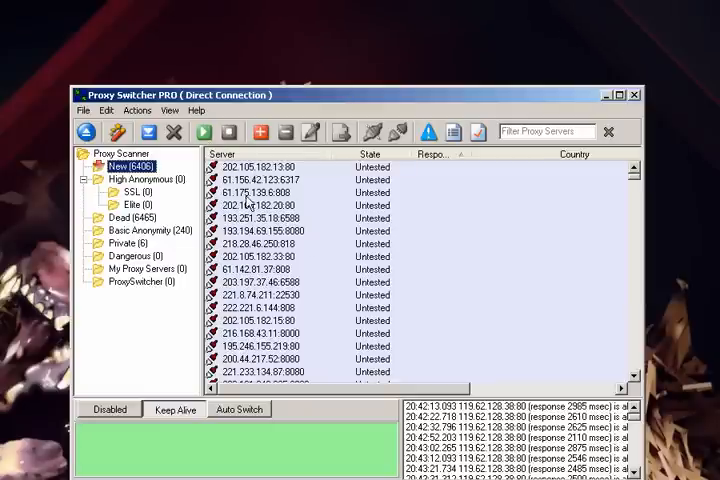
pyautogui.click(206, 132)
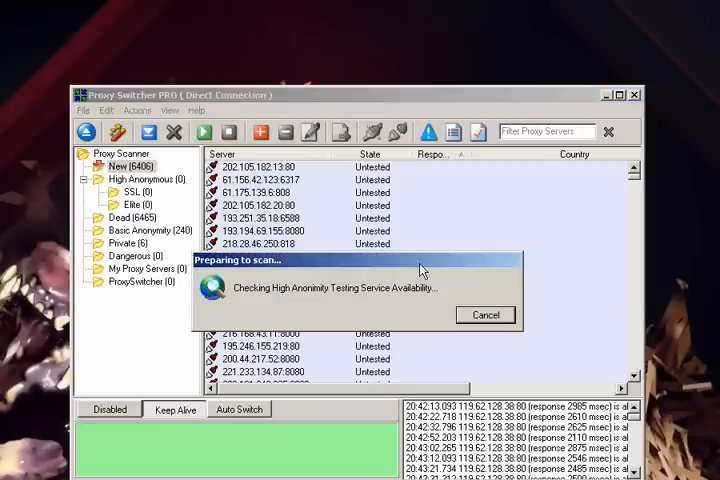
pyautogui.moveTo(458, 323)
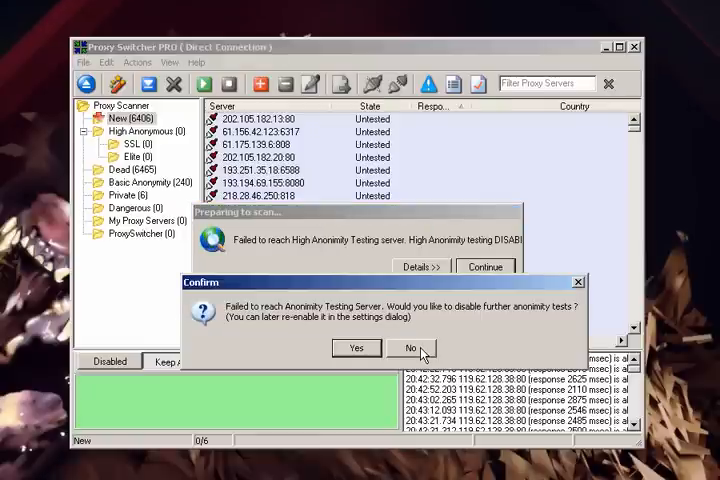
pyautogui.click(406, 348)
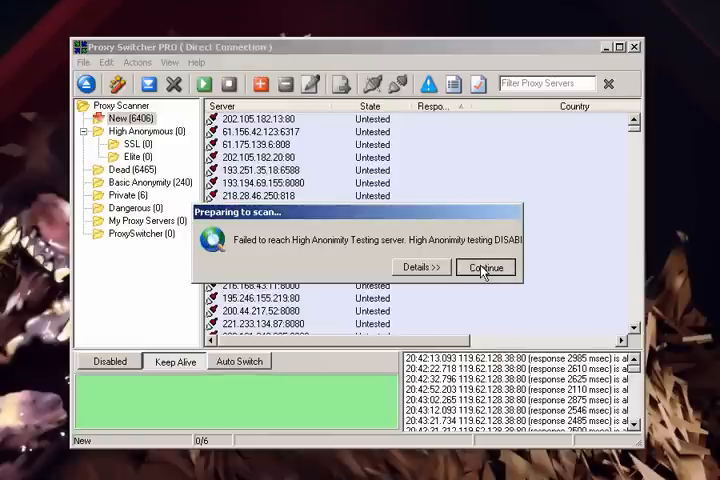
pyautogui.click(485, 267)
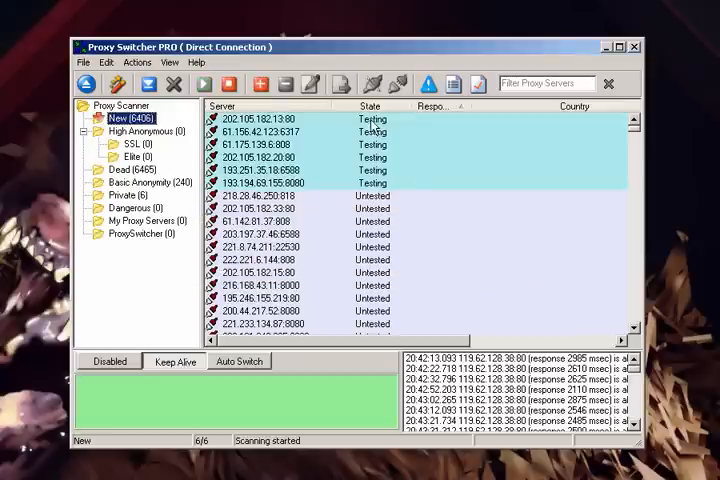
pyautogui.moveTo(370, 150)
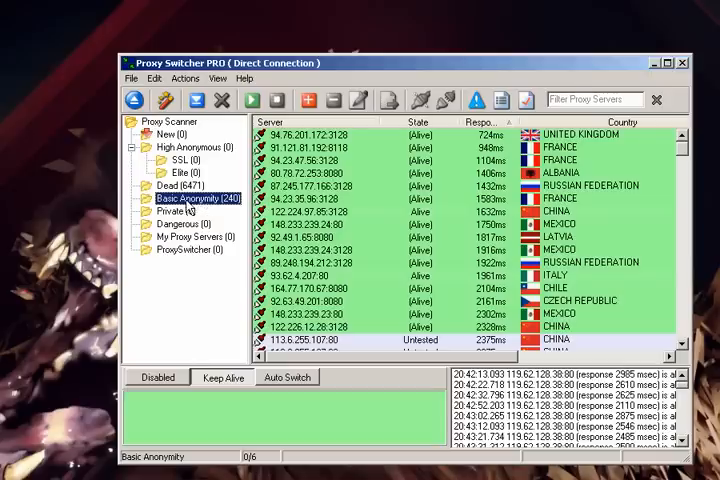
# - Open the Basic Anonymity (240) folder to list its working proxies
pyautogui.click(320, 147)
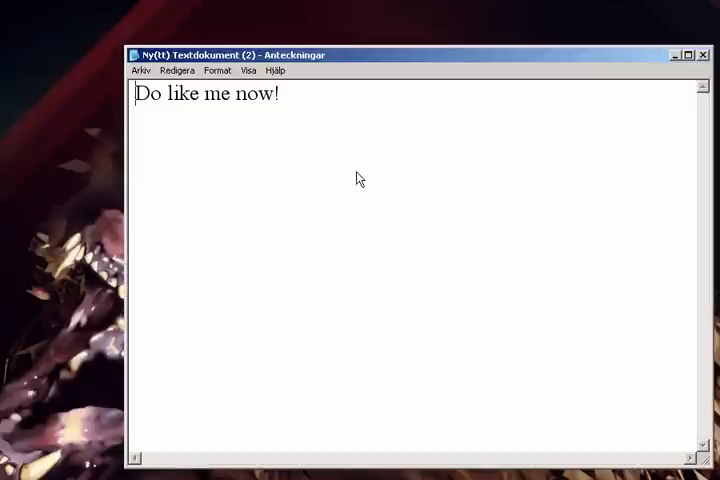
pyautogui.moveTo(351, 184)
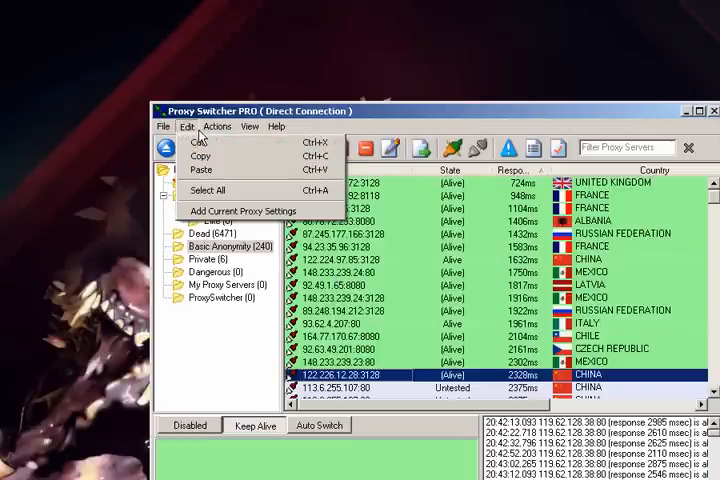
# - Set Automatic Proxy Switching in settings to use only the Basic Anonymity category
pyautogui.click(249, 127)
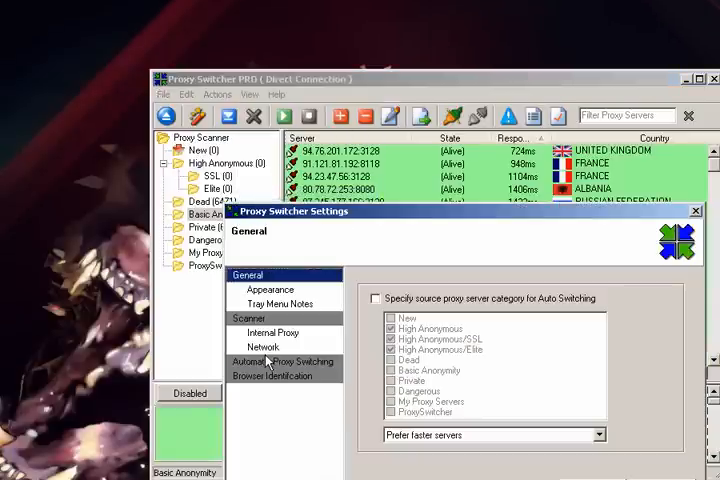
pyautogui.click(283, 361)
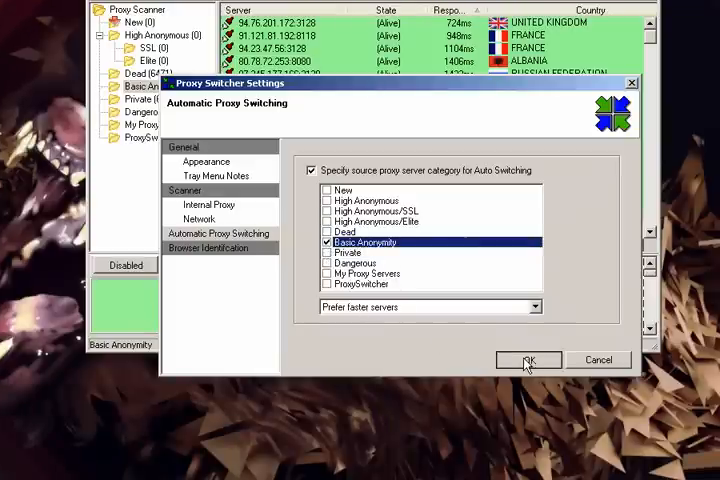
pyautogui.click(528, 360)
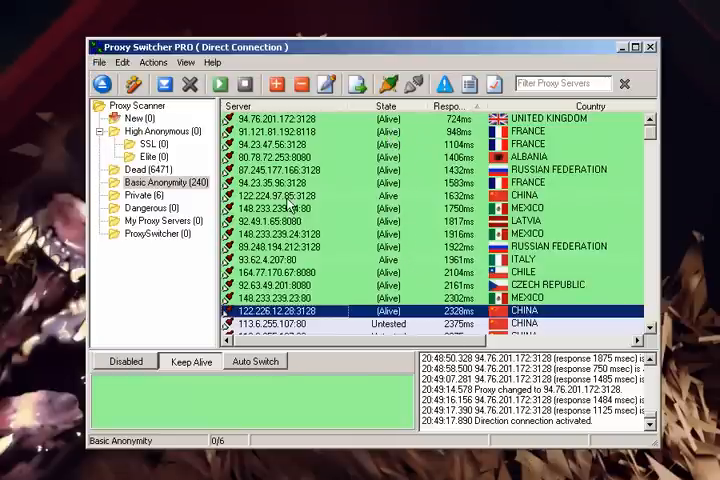
# - Connect through a live proxy from the list, then bring up showipaddress.com in Firefox
pyautogui.click(290, 131)
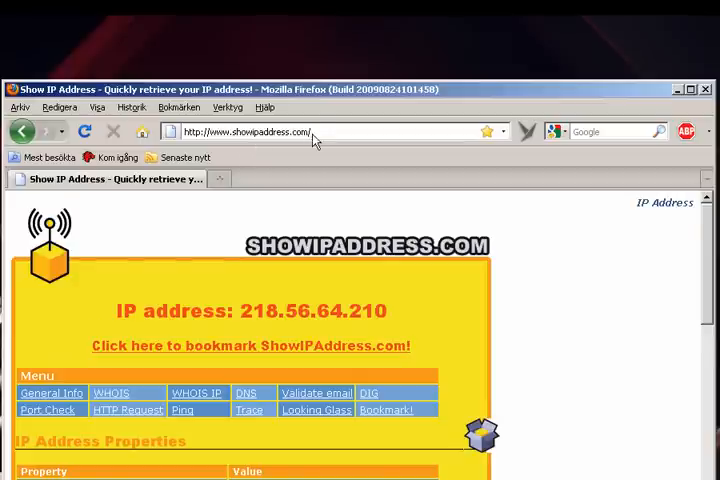
# - Reload showipaddress.com and scroll to confirm the Netherlands IP 93.62.4.207
pyautogui.click(250, 131)
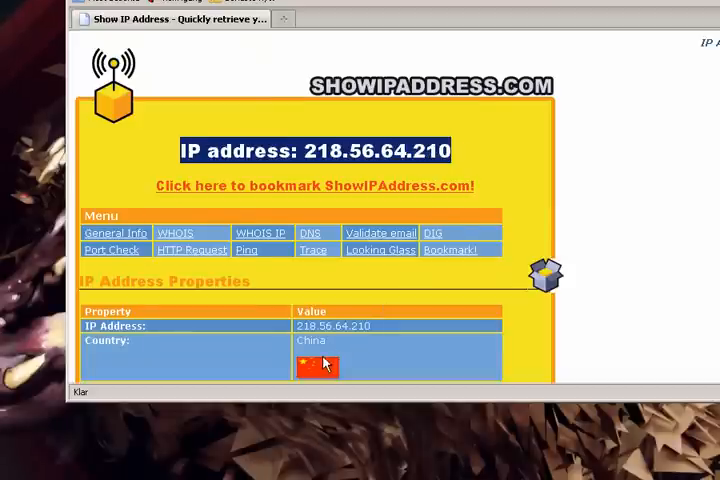
pyautogui.scroll(-3)
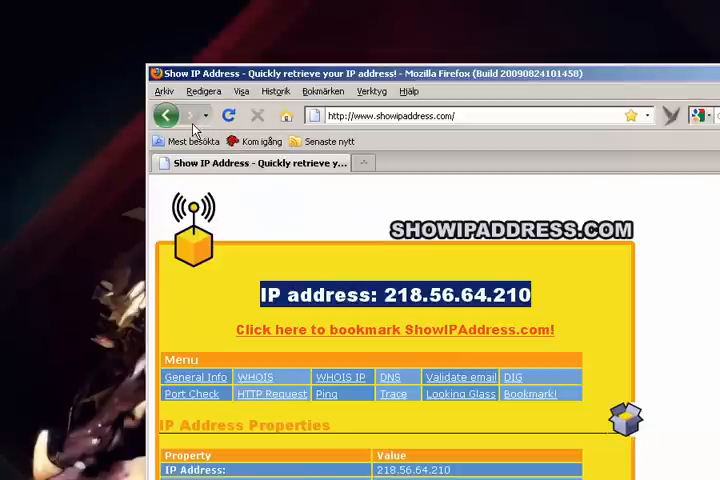
pyautogui.click(226, 115)
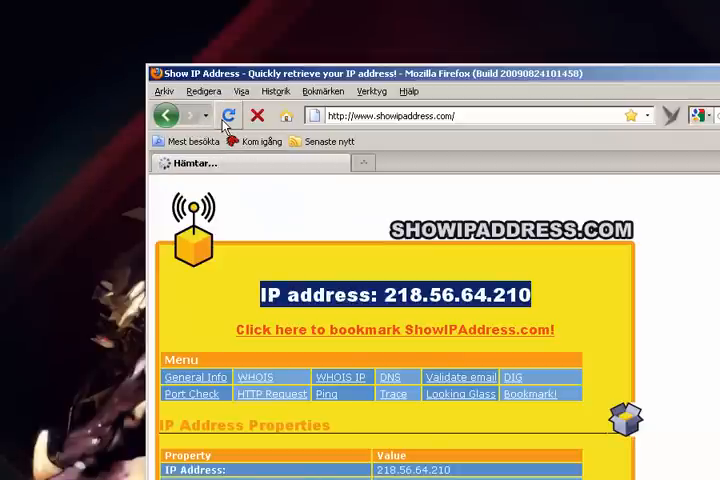
pyautogui.moveTo(313, 305)
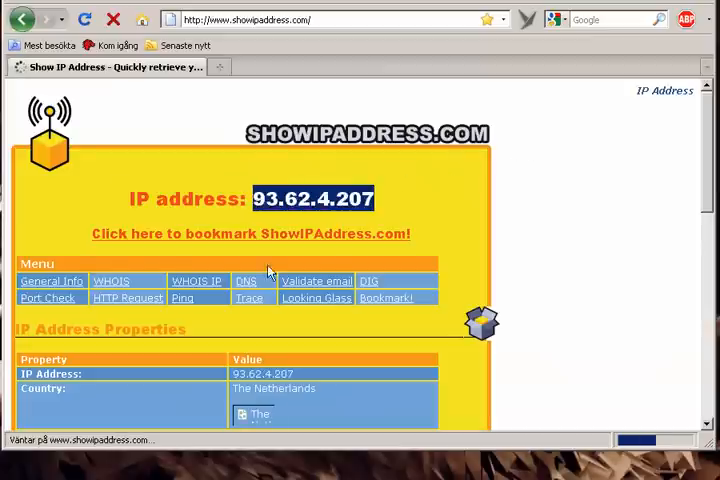
pyautogui.scroll(-3)
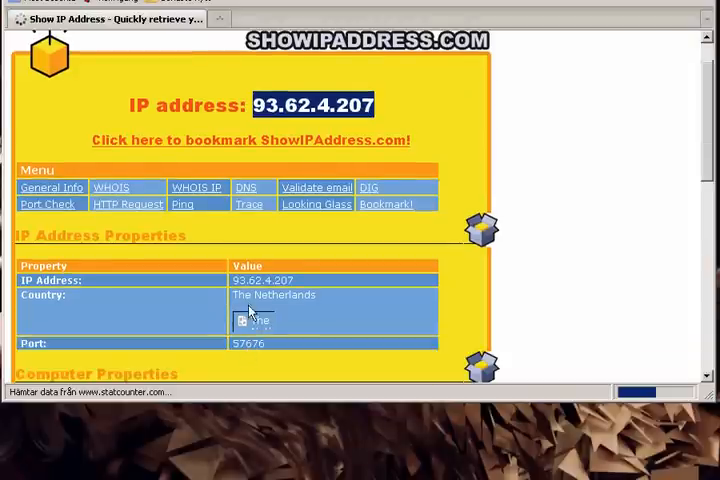